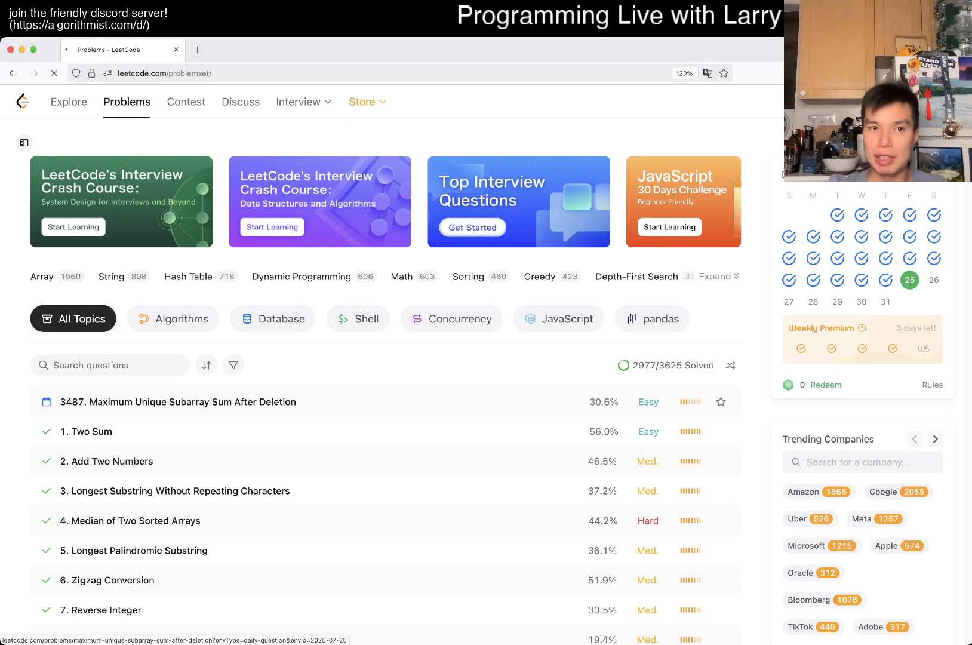
# Filter the problem list to Todo status across Easy, Med. and Hard, showing 646 questions.
pyautogui.click(54, 74)
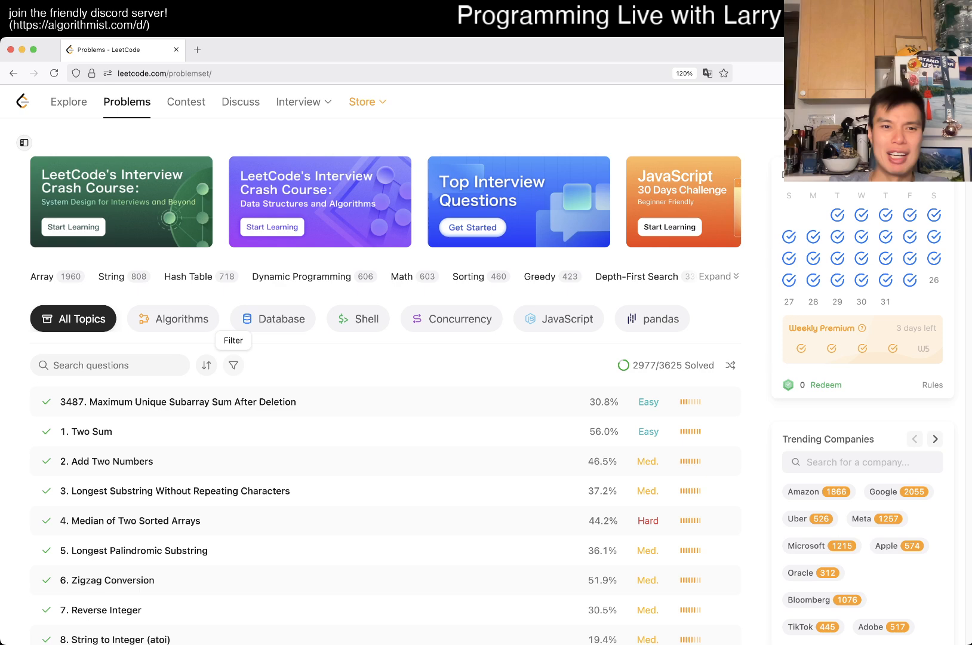
pyautogui.click(233, 366)
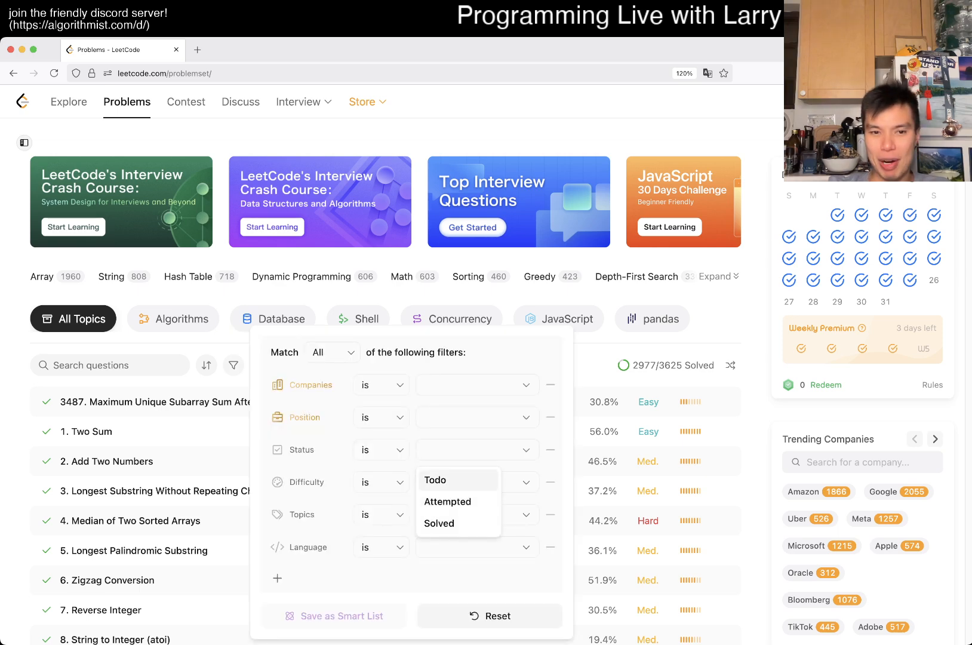
pyautogui.click(435, 480)
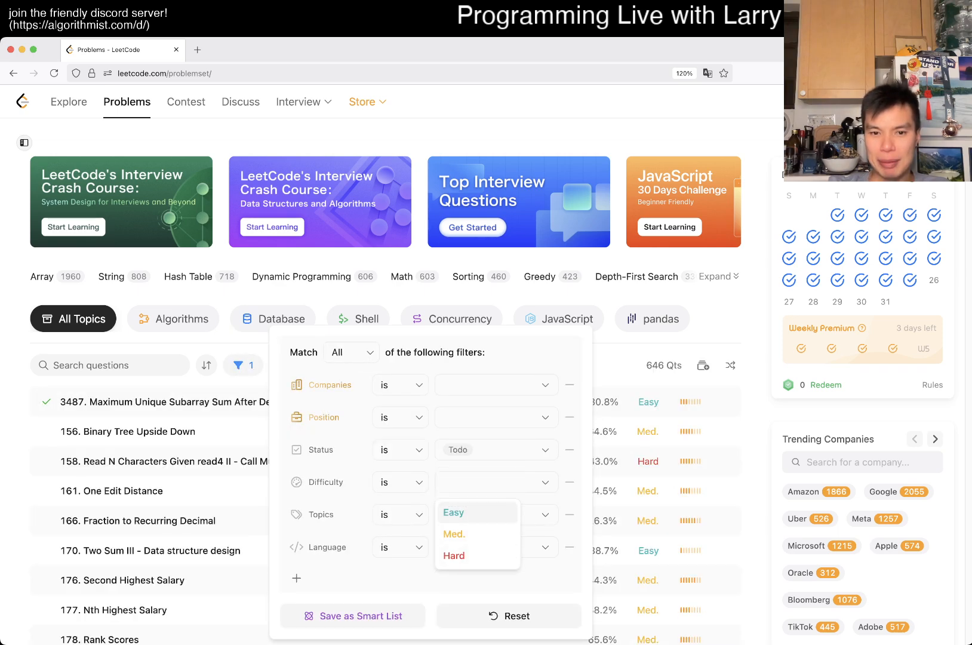
pyautogui.click(454, 534)
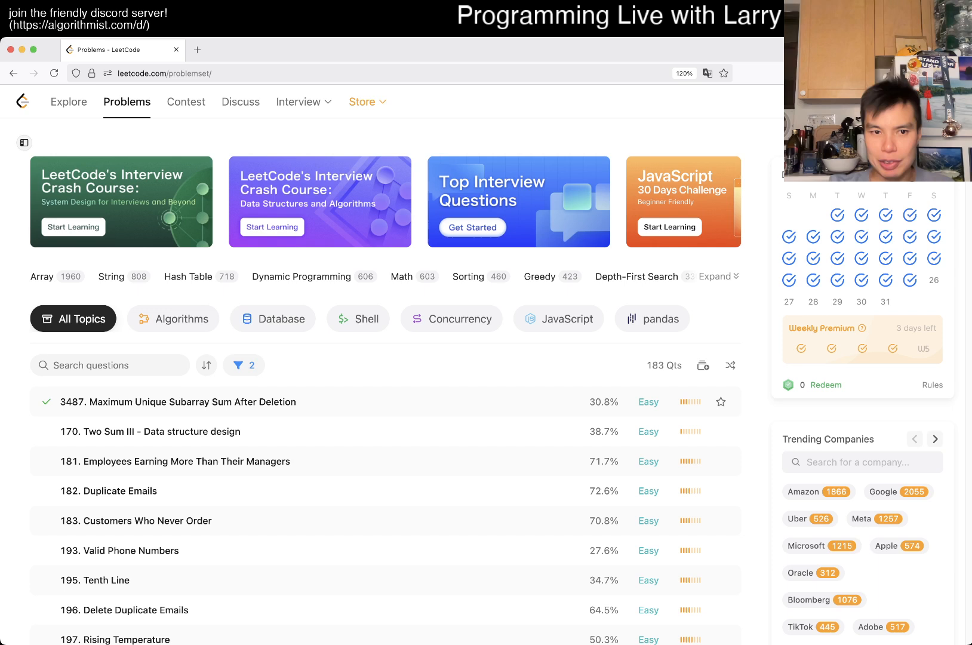
pyautogui.click(237, 365)
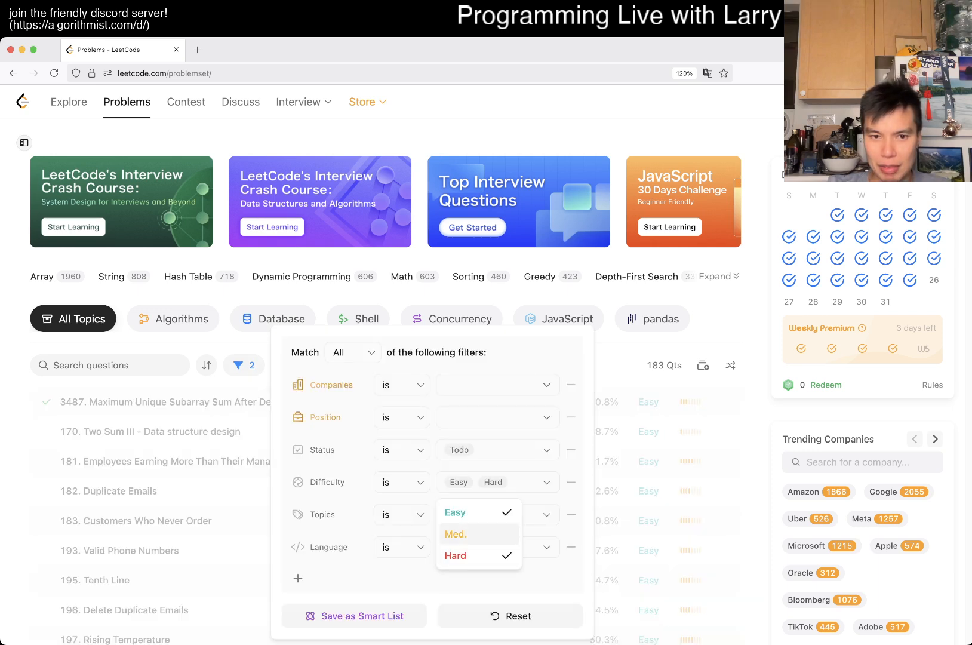
pyautogui.click(456, 534)
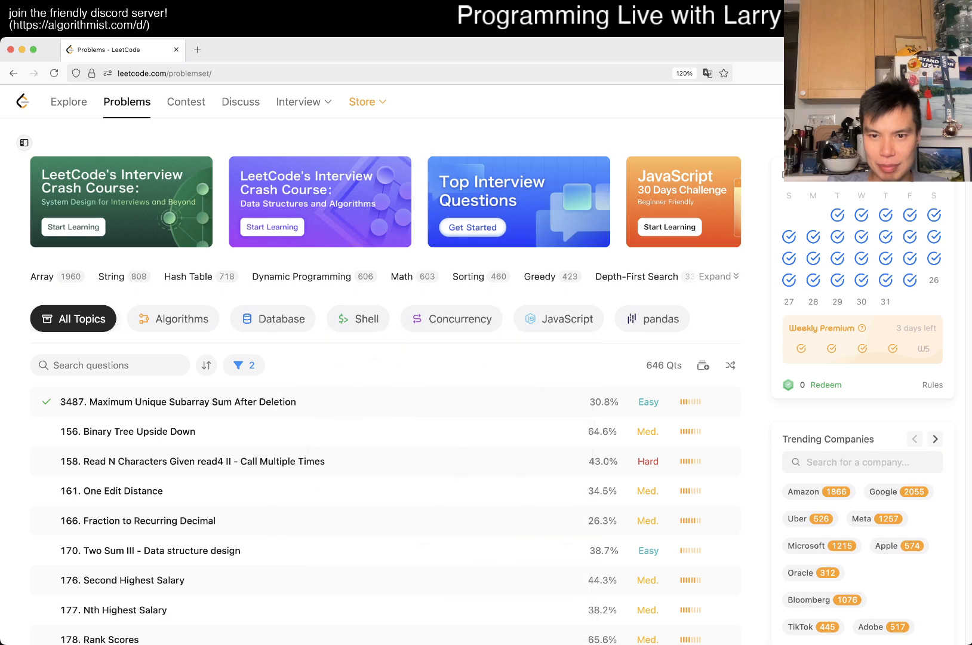
pyautogui.click(238, 365)
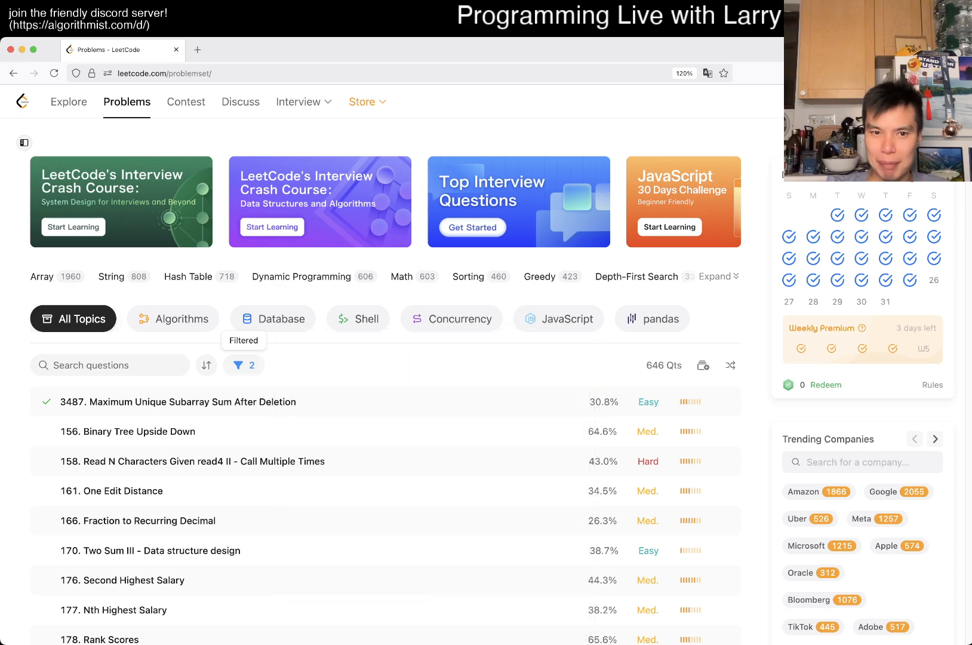
# Narrow the Todo problem list to the Algorithms category, showing 206 questions.
pyautogui.click(173, 318)
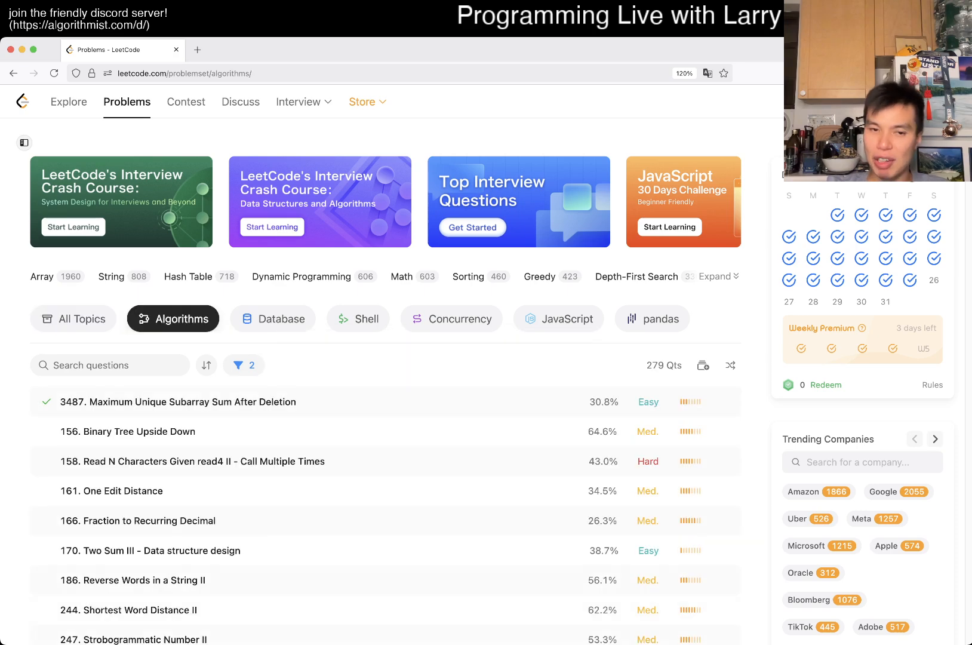
pyautogui.click(244, 365)
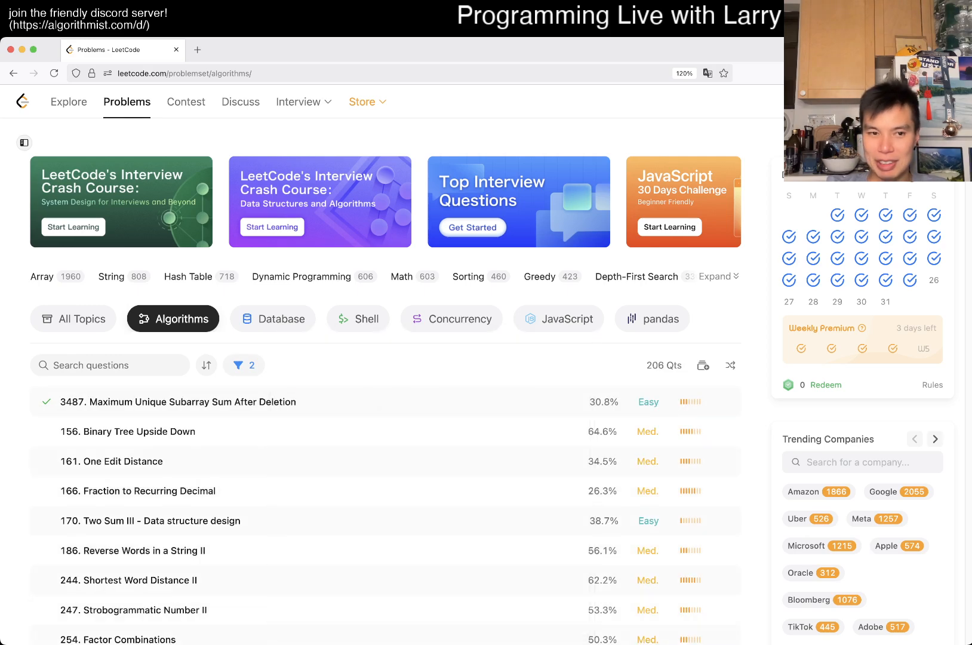
pyautogui.moveTo(730, 365)
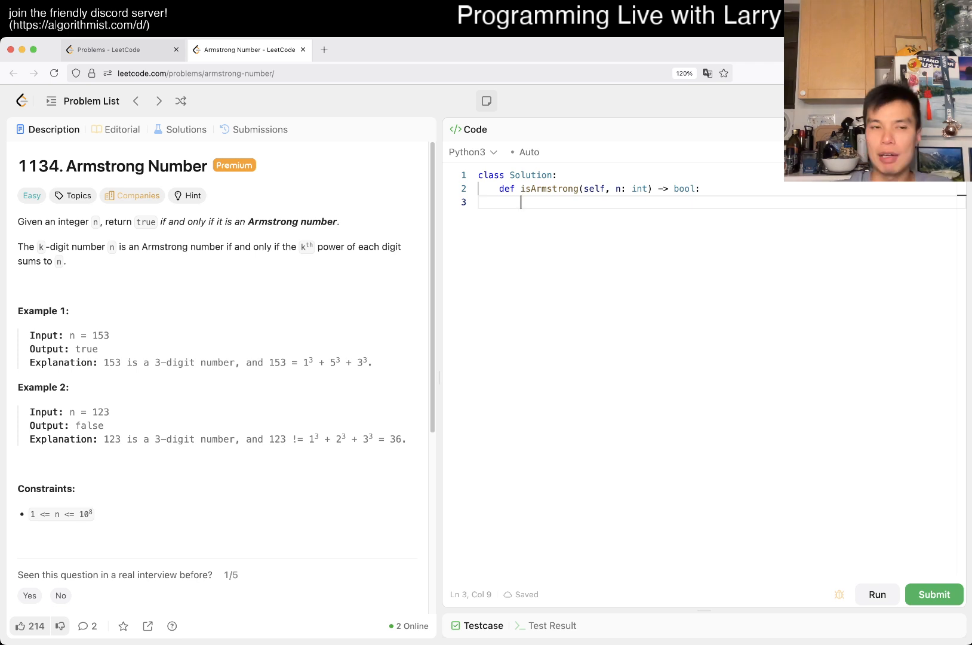
# Write the digit loop: current = n, while current > 0, current //= 10.
pyautogui.write('arr = [')
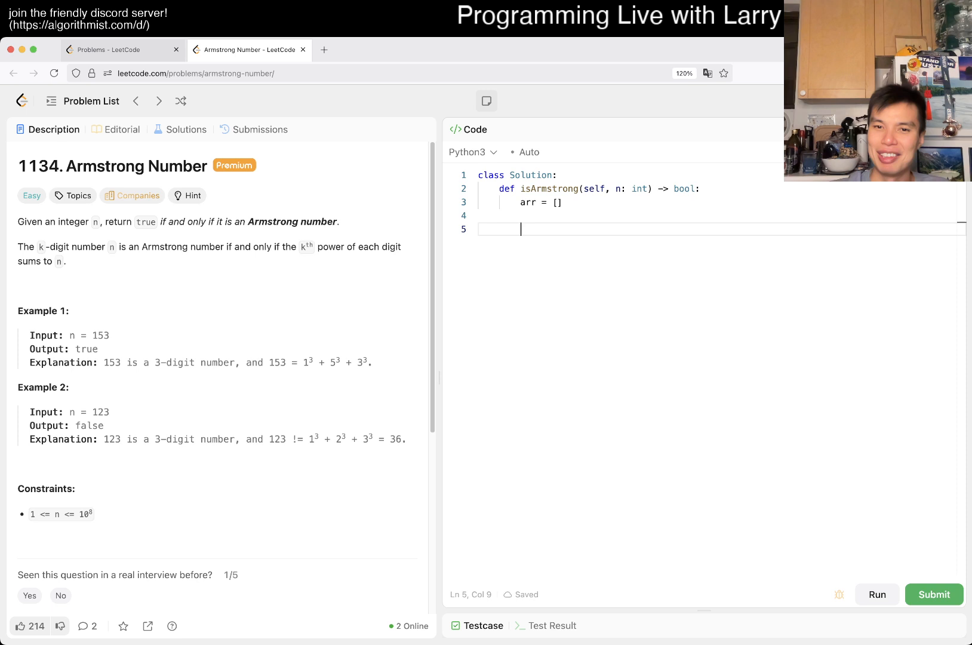
pyautogui.write('while n > 0')
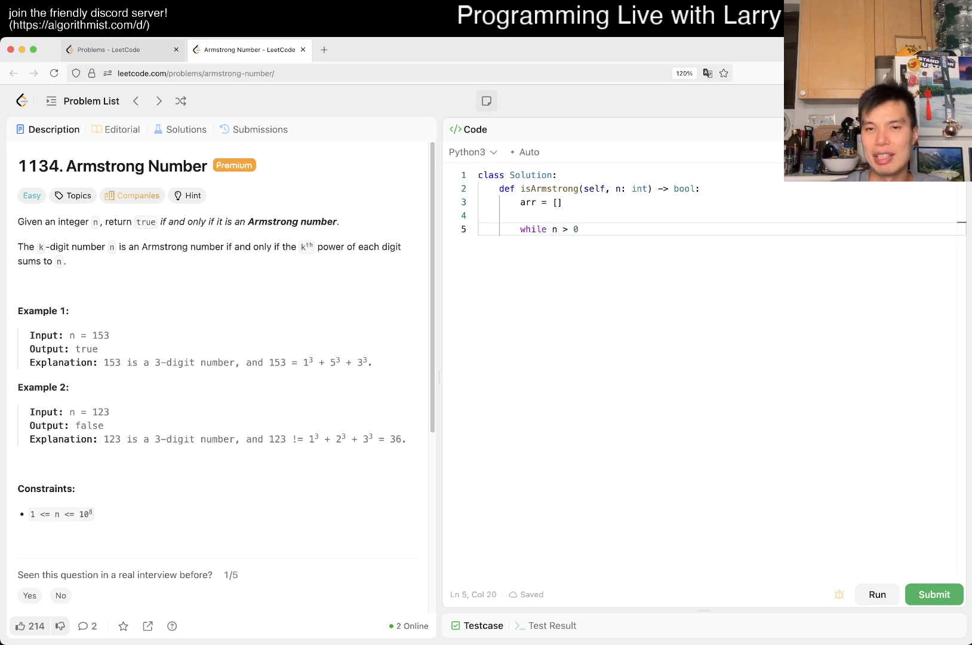
pyautogui.click(554, 202)
pyautogui.write('curr')
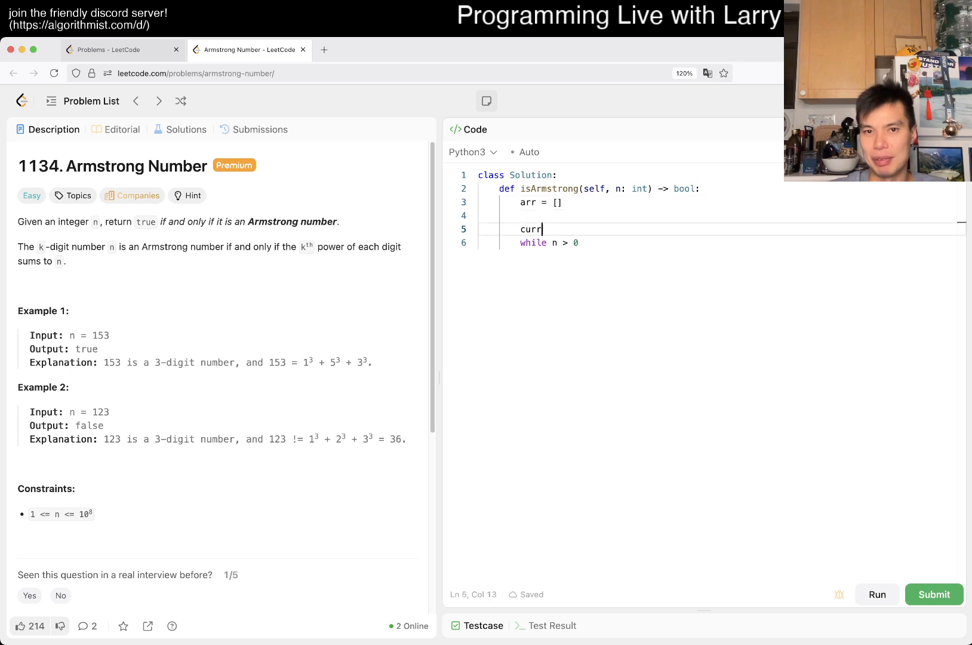
pyautogui.write('ent = n')
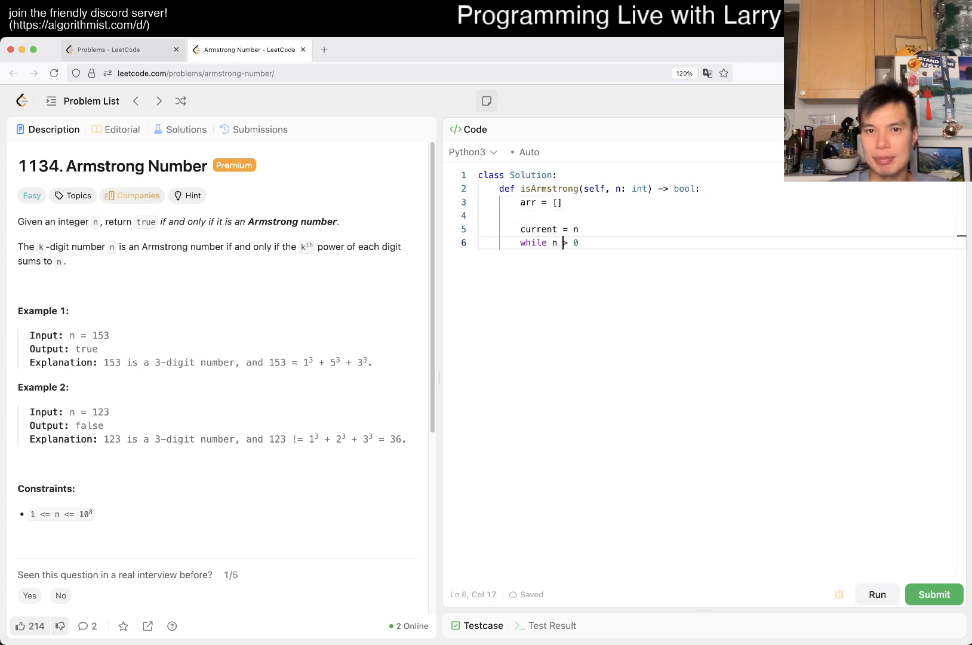
pyautogui.write('current > 0')
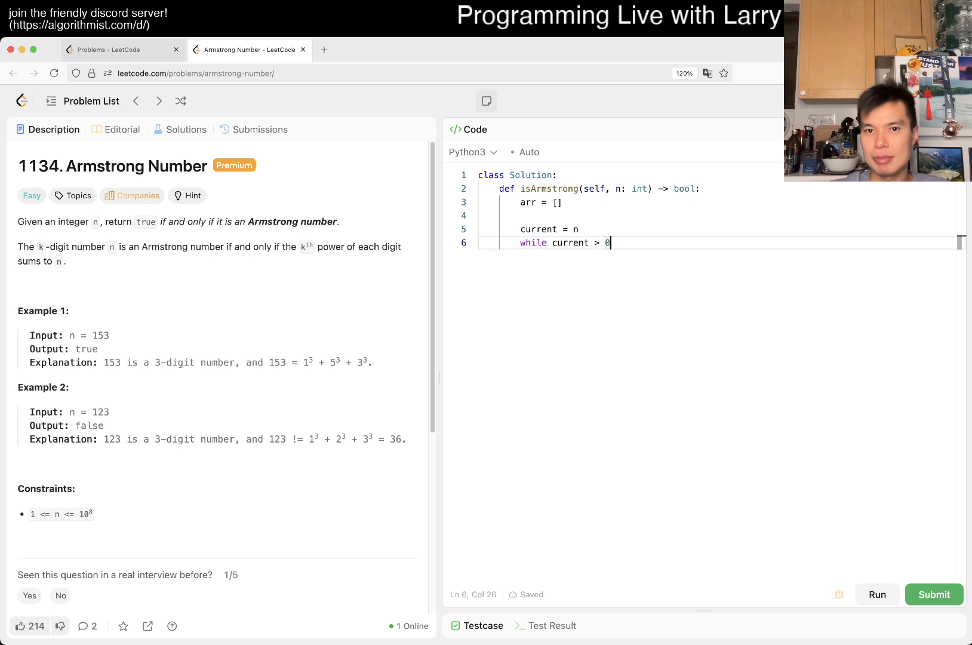
pyautogui.write(':')
pyautogui.write('c')
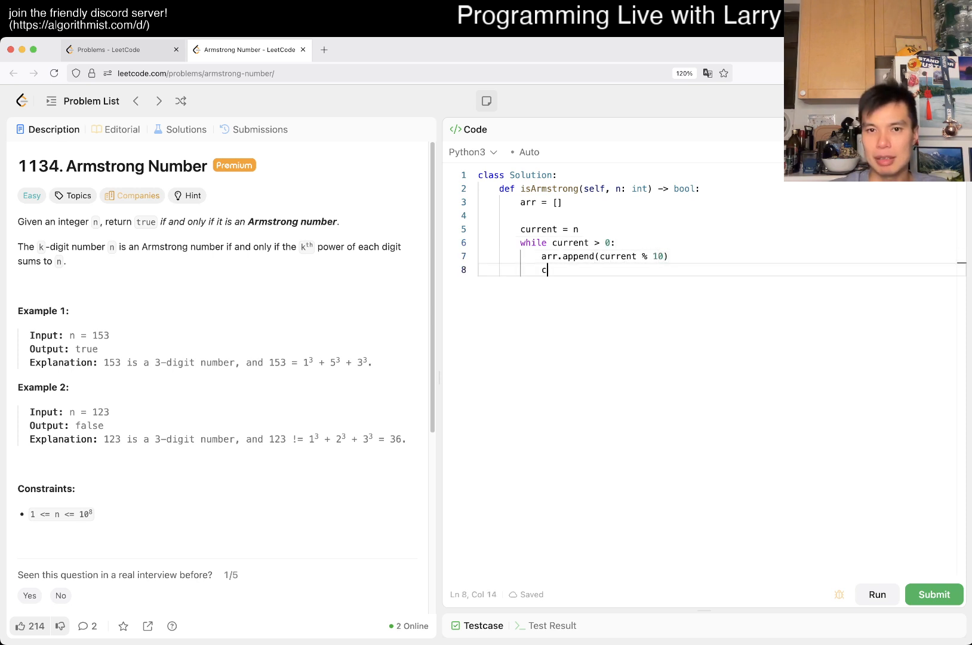
pyautogui.write('urrent //= 10')
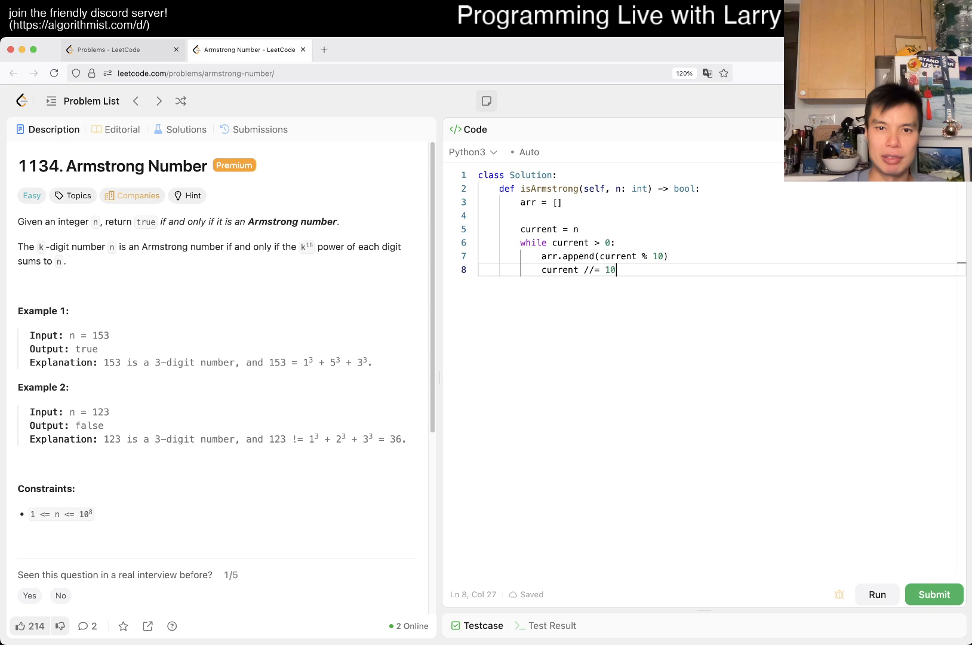
pyautogui.press('Enter')
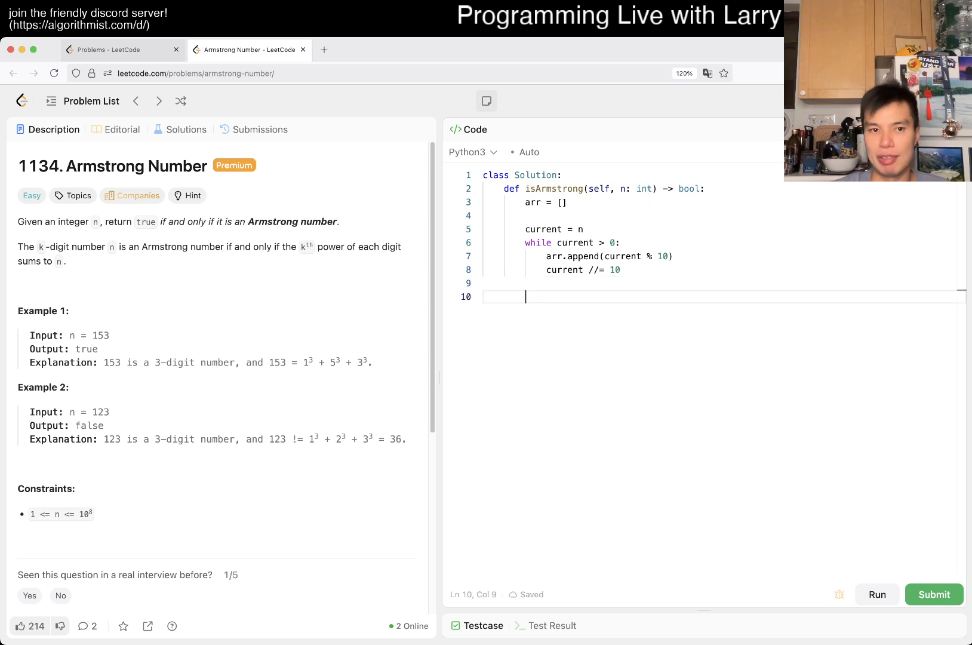
# Add D = len(current) and return sum(pow(x, D) for x in arr) == N.
pyautogui.write('l')
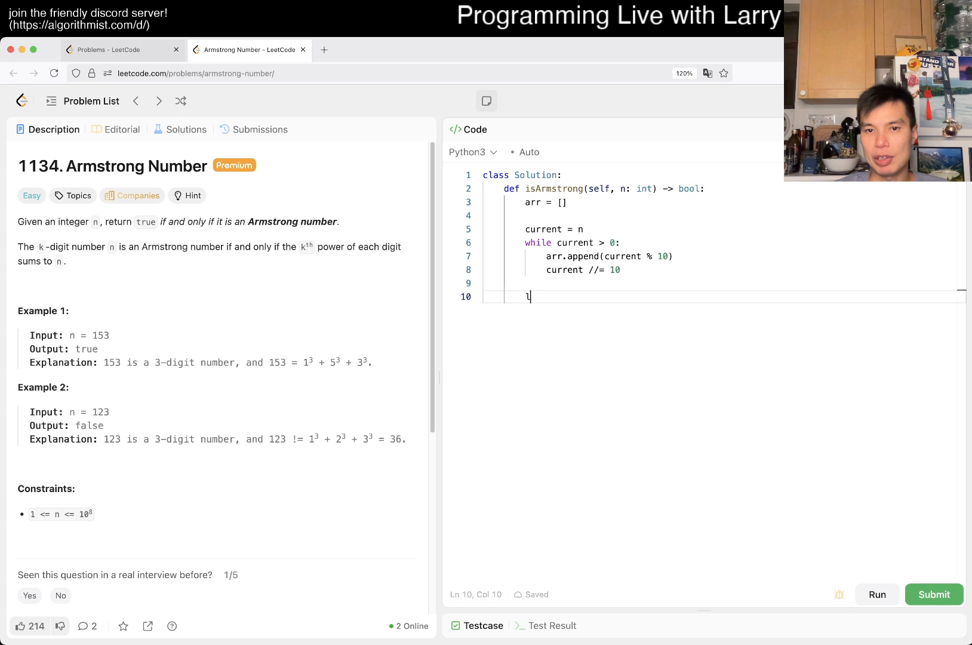
pyautogui.write('en(current0)')
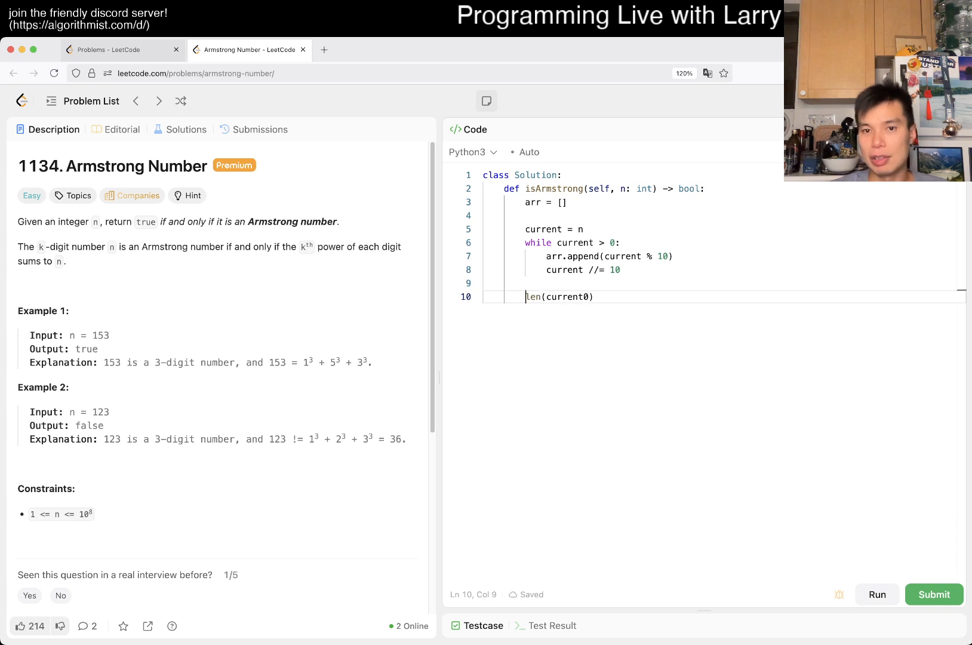
pyautogui.write('D =')
pyautogui.write('for')
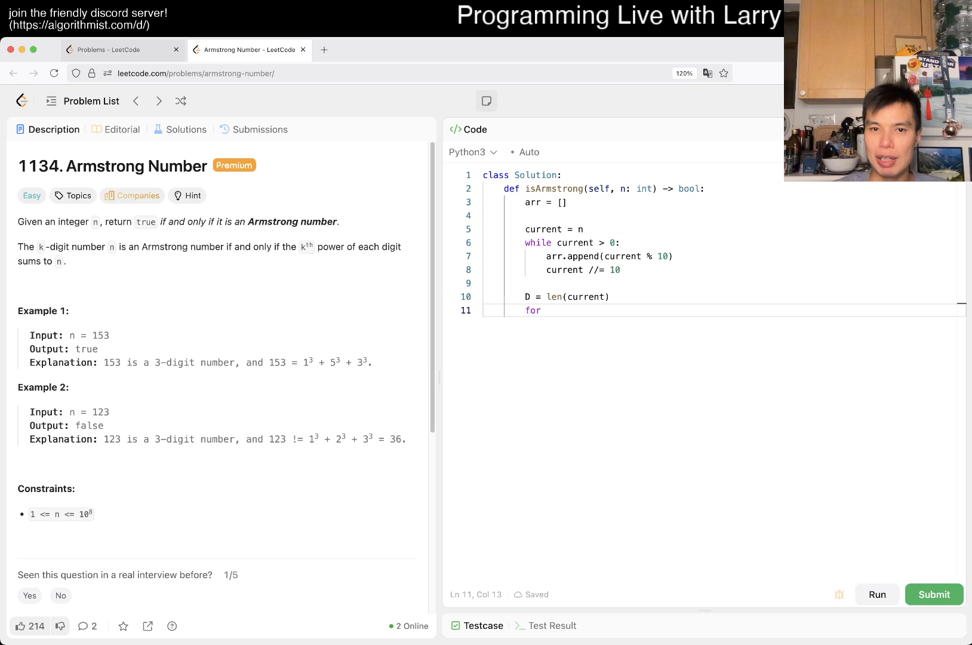
pyautogui.write('sum()')
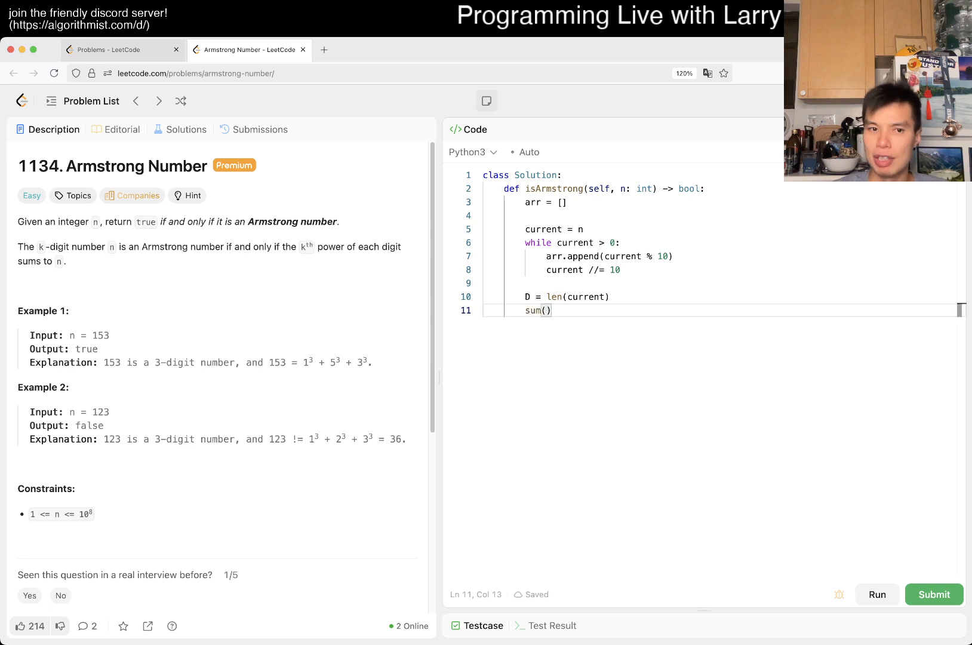
pyautogui.write('pow(')
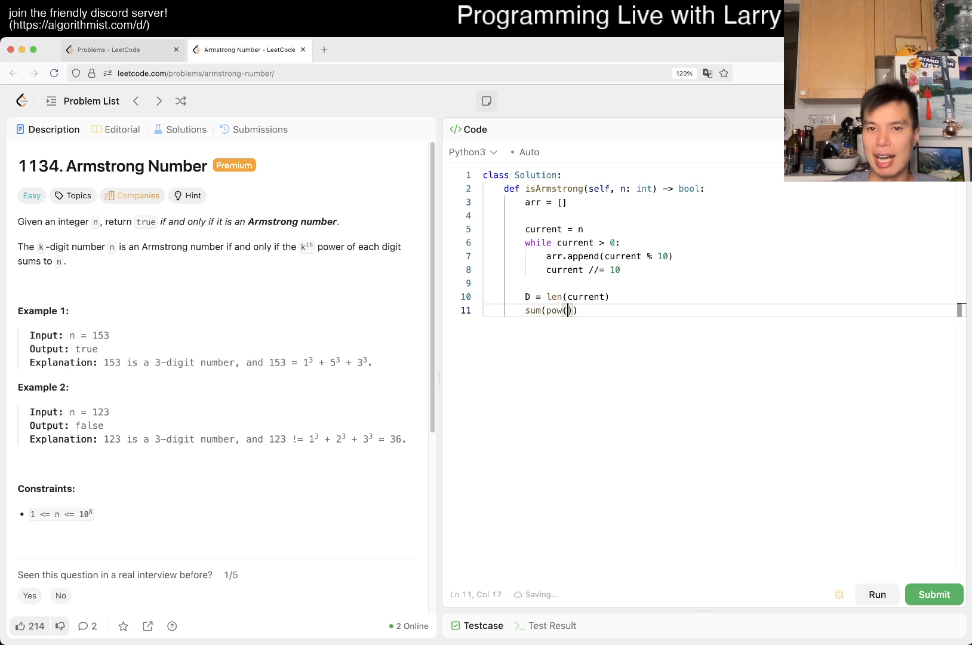
pyautogui.write('x, D( for x in arr')
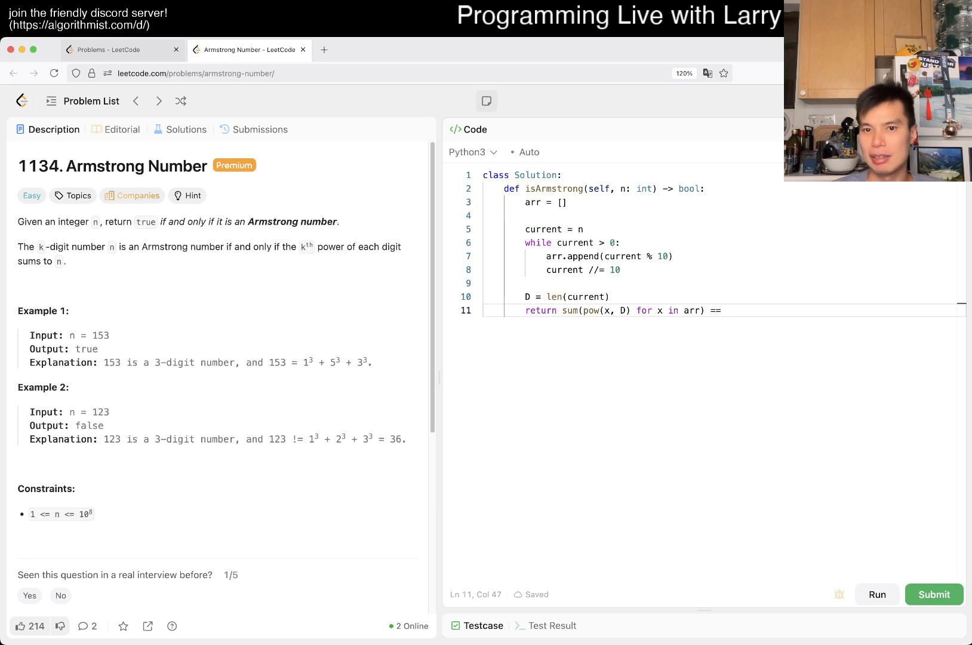
pyautogui.write('N')
pyautogui.click(724, 188)
pyautogui.write('N')
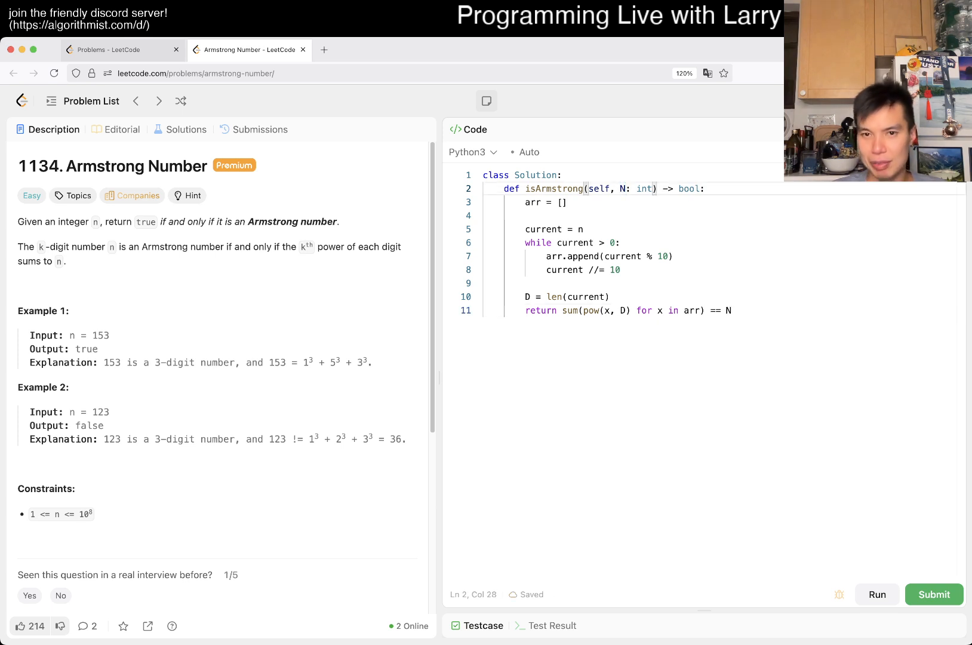
# Fix the NameError with N and use len(arr), rerunning the example tests to Accepted.
pyautogui.click(933, 595)
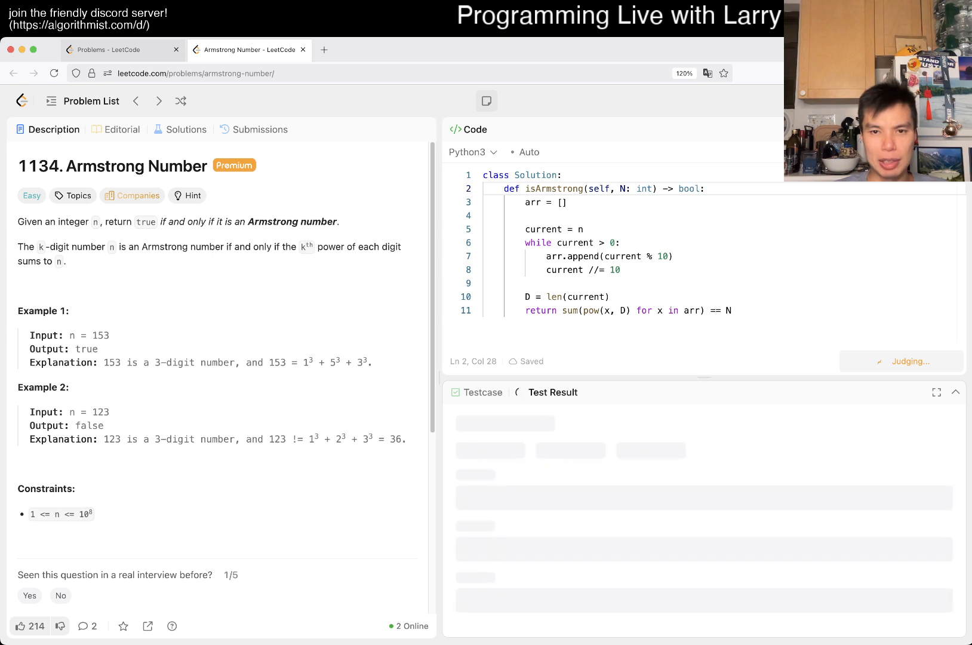
pyautogui.click(877, 362)
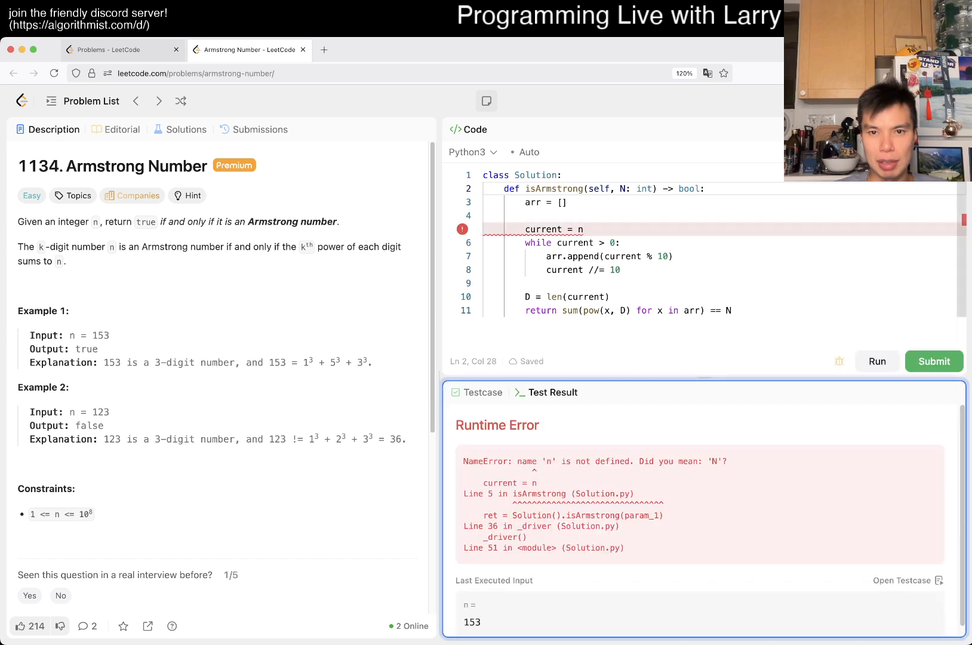
pyautogui.write('N')
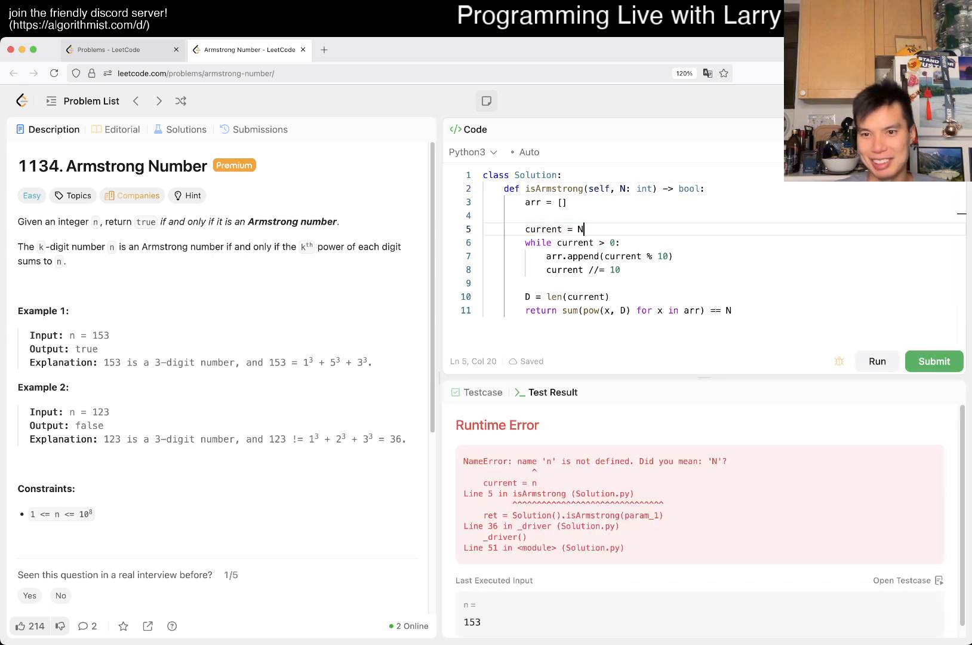
pyautogui.click(876, 361)
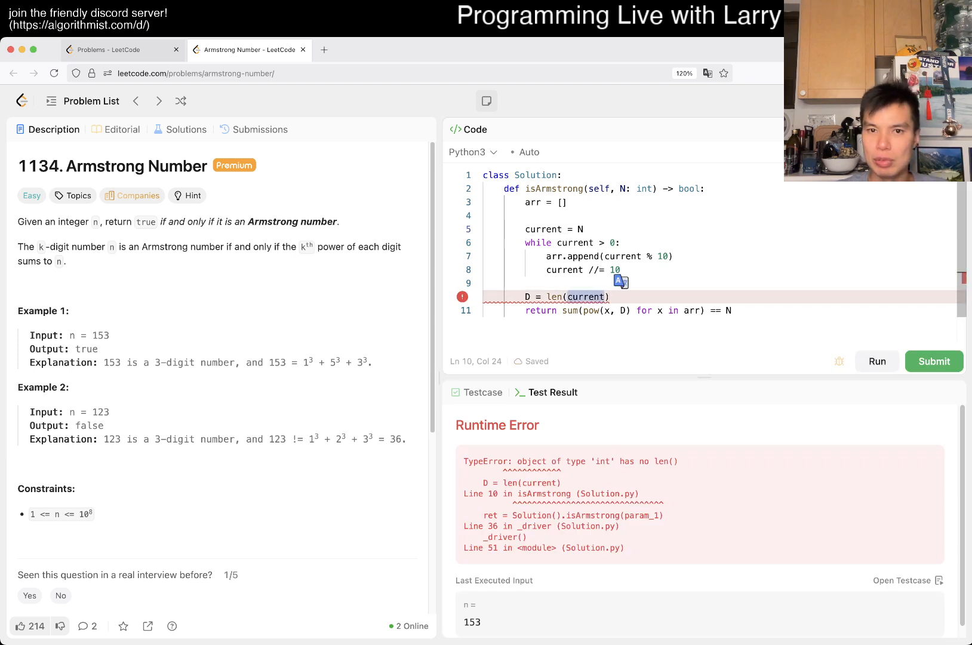
pyautogui.write('arr')
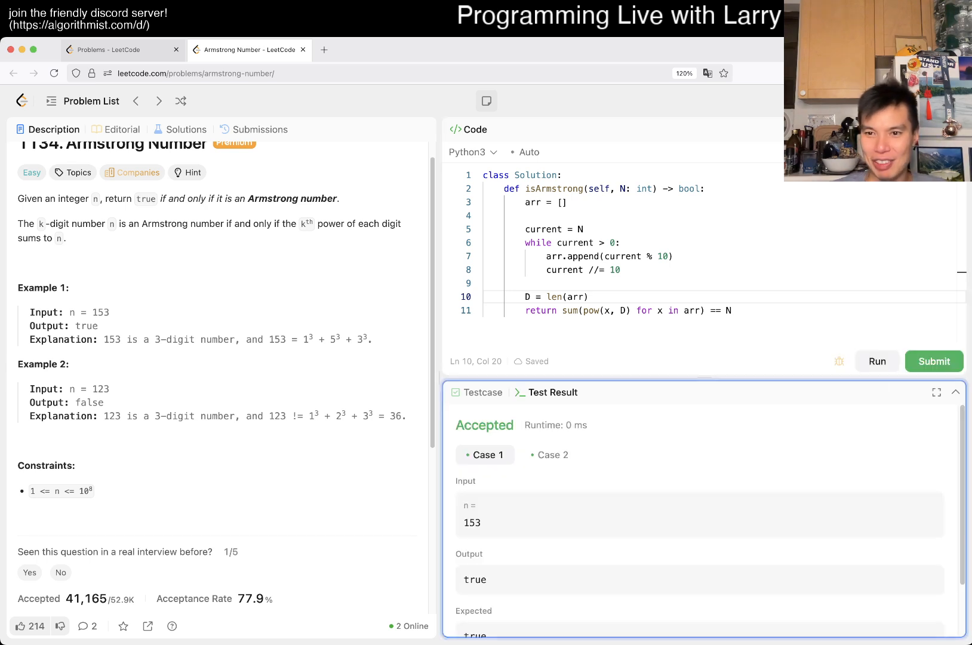
# Submit the solution, passing 72/72 testcases, and return to the Description.
pyautogui.click(934, 361)
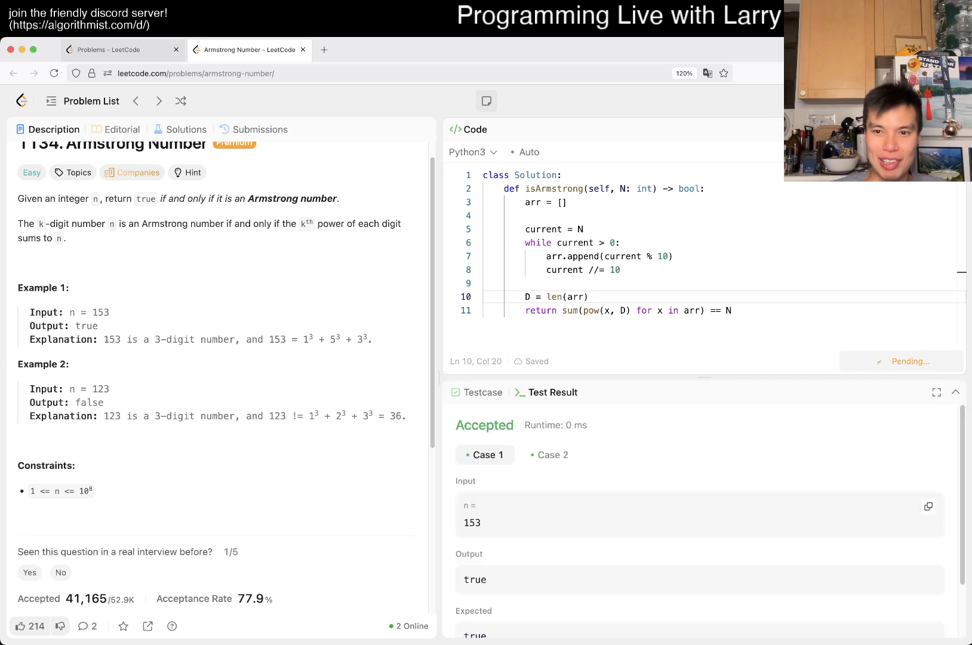
pyautogui.click(933, 360)
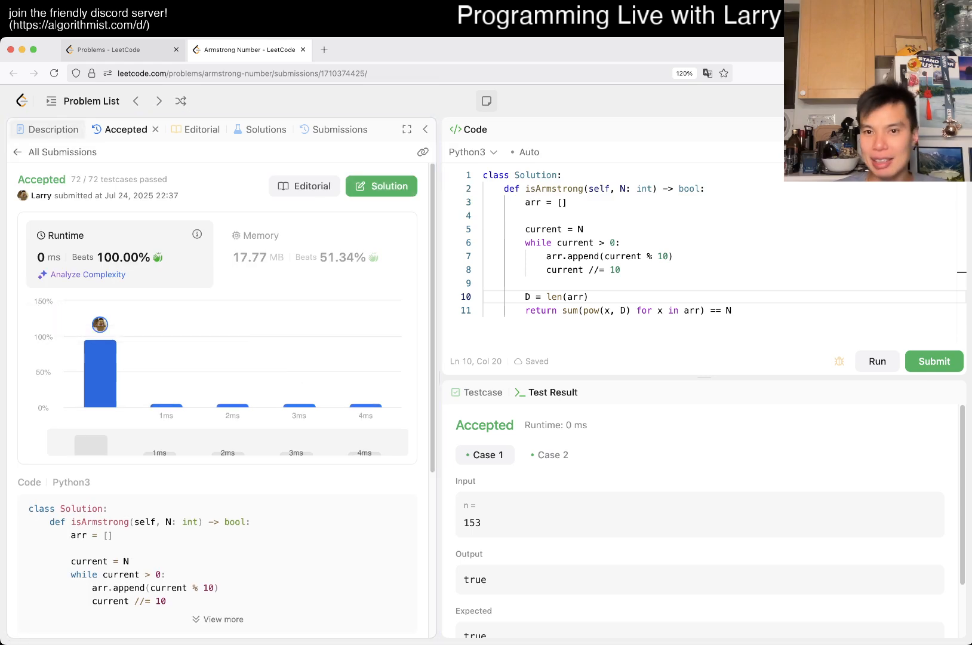
pyautogui.click(54, 129)
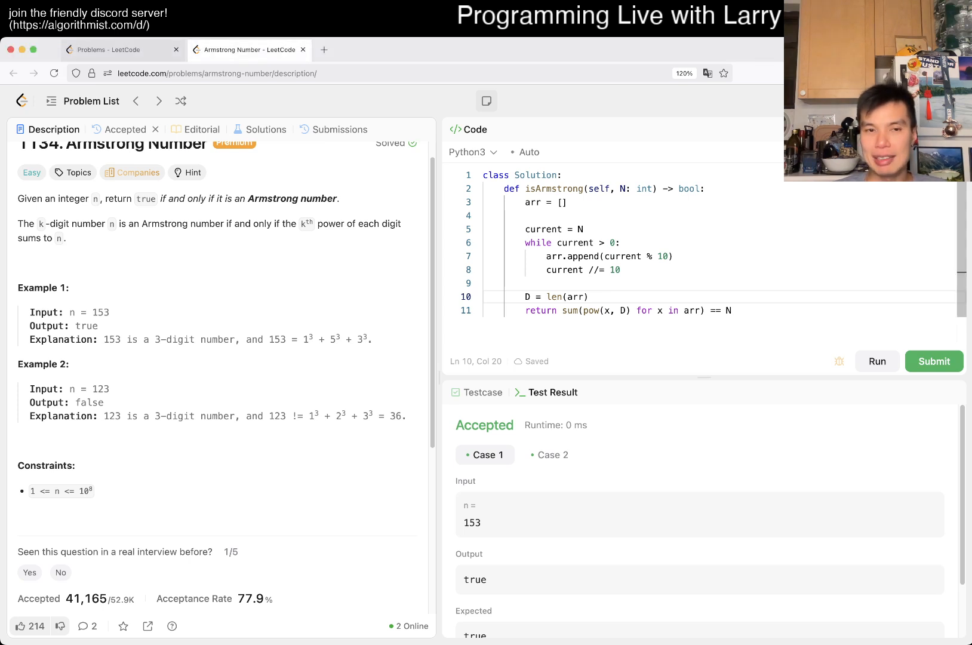
pyautogui.click(621, 189)
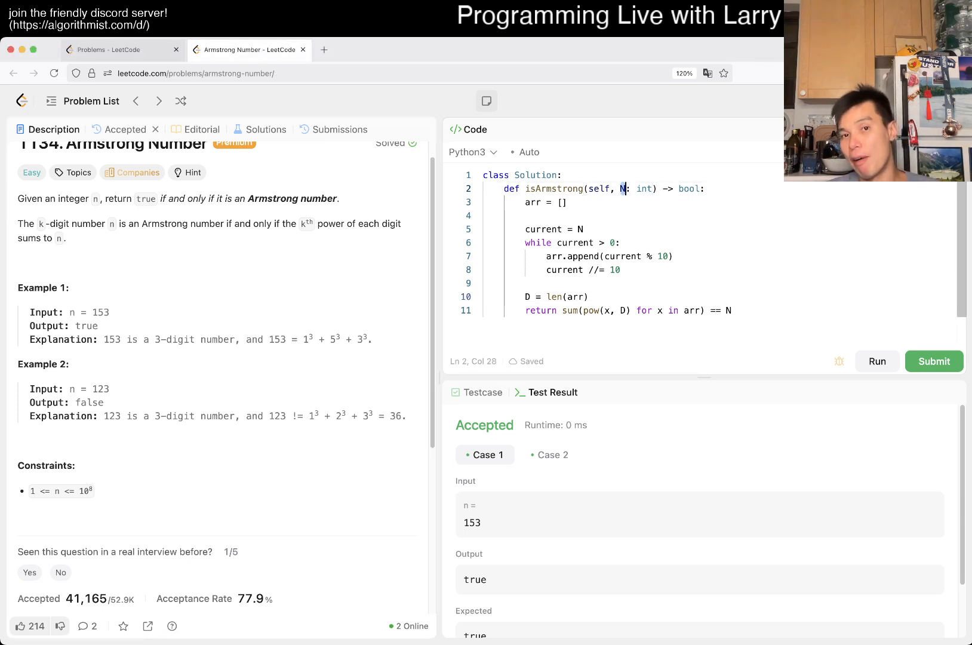